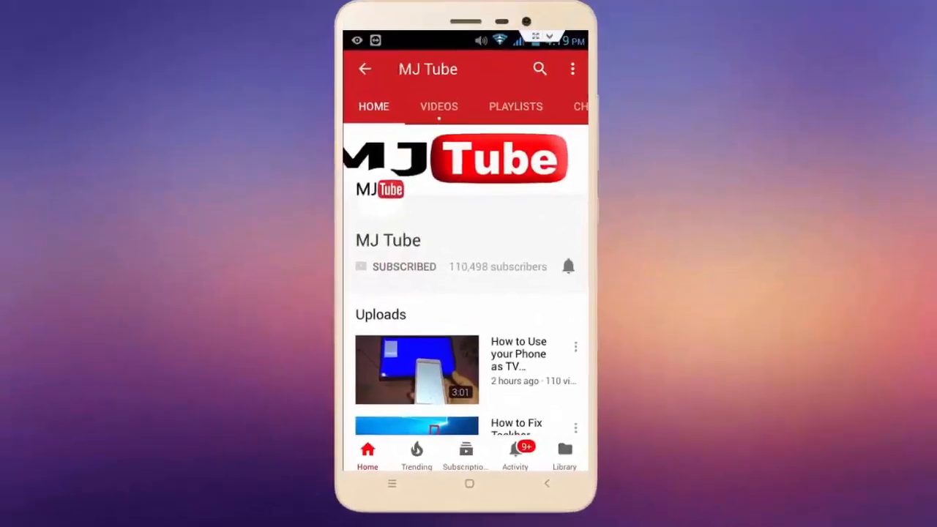
Enable Advanced Sharing for the Work Complete folder from its Properties.
left_click(568, 267)
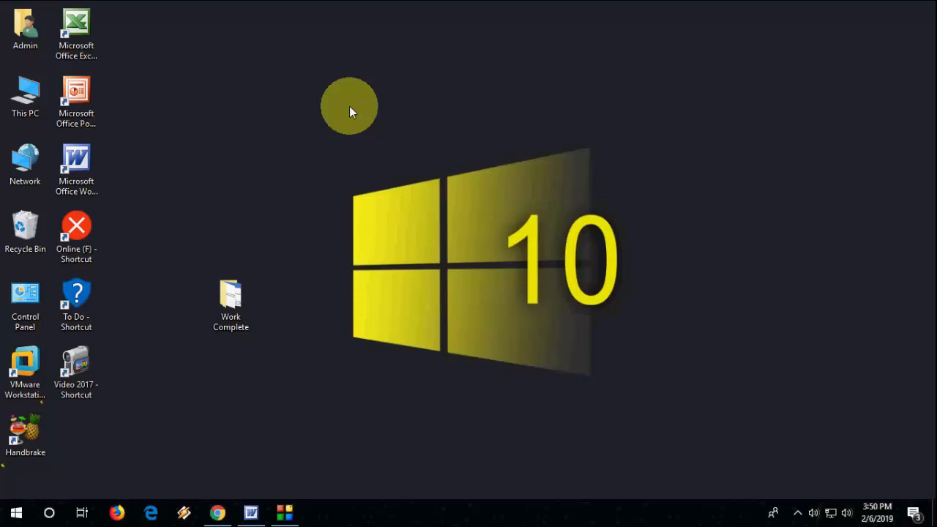
right_click(349, 107)
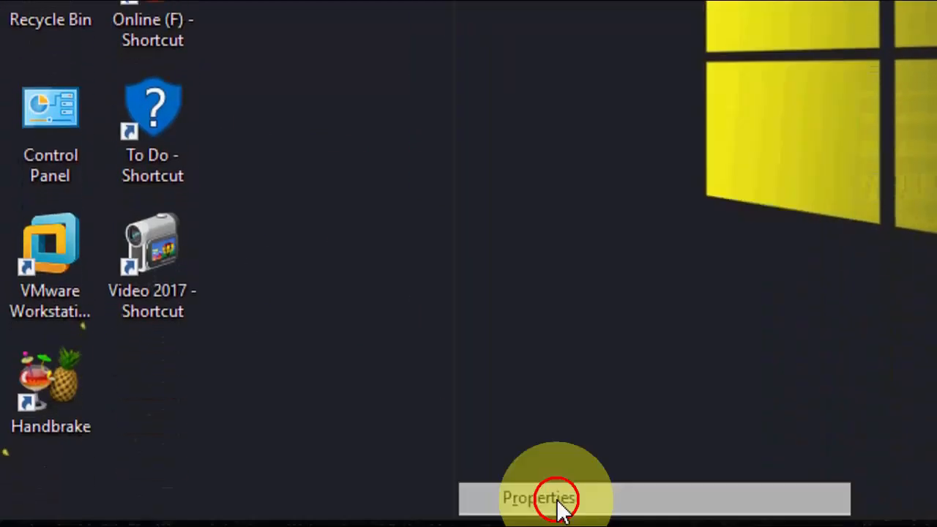
left_click(538, 498)
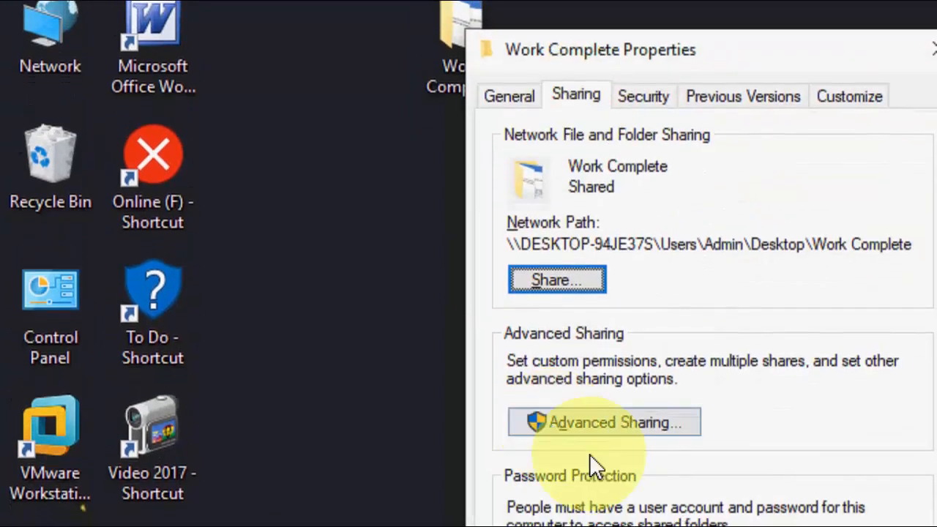
left_click(603, 422)
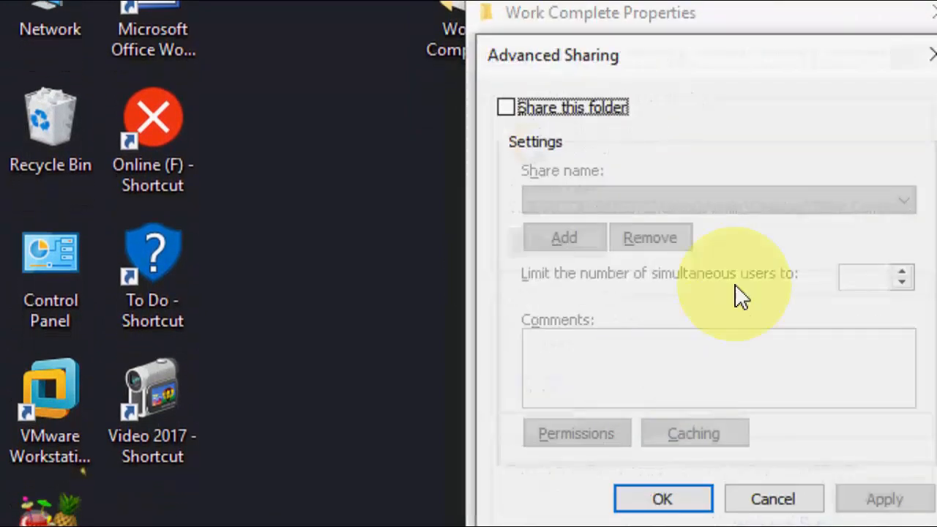
left_click(506, 106)
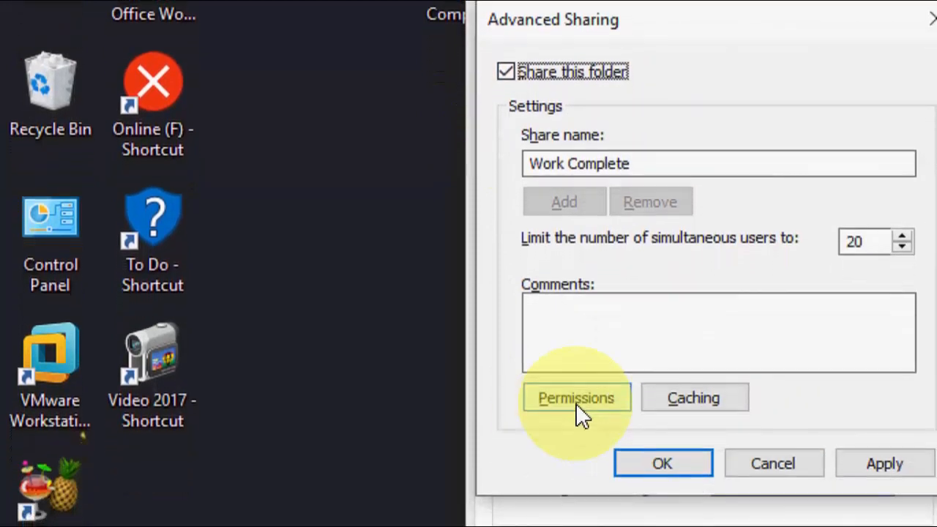
Grant Everyone Full Control in the share permissions and confirm the sharing settings.
left_click(575, 398)
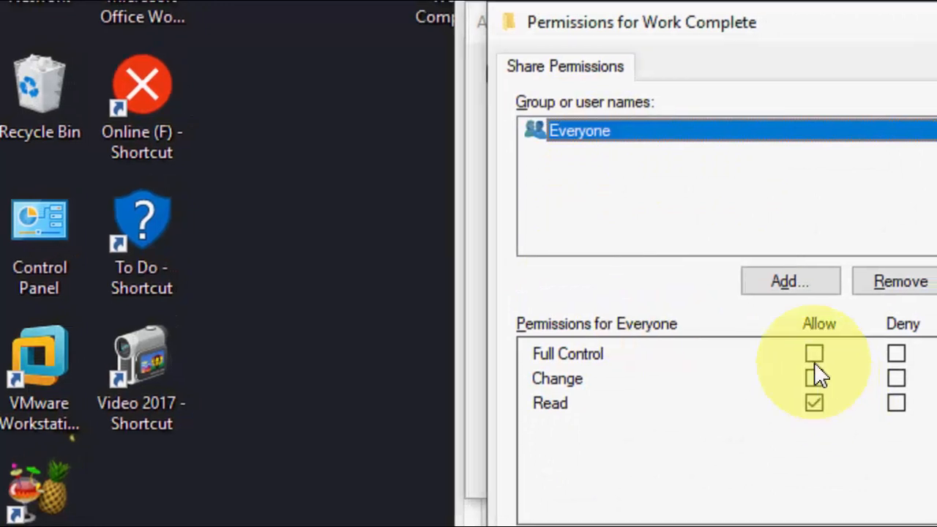
left_click(814, 353)
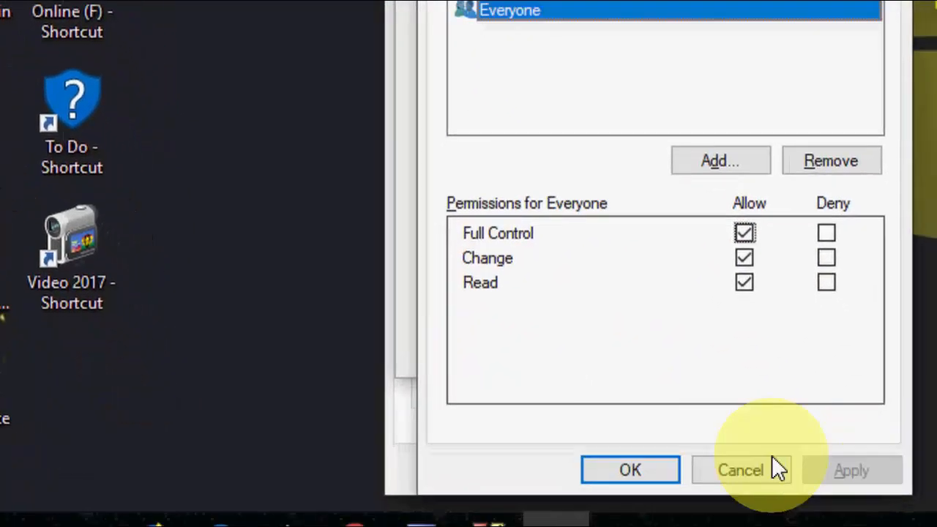
left_click(741, 468)
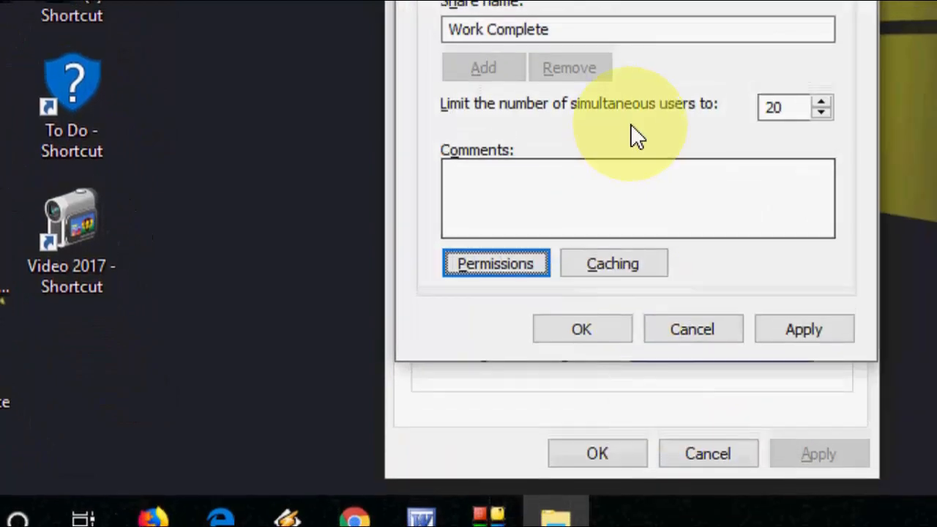
left_click(495, 263)
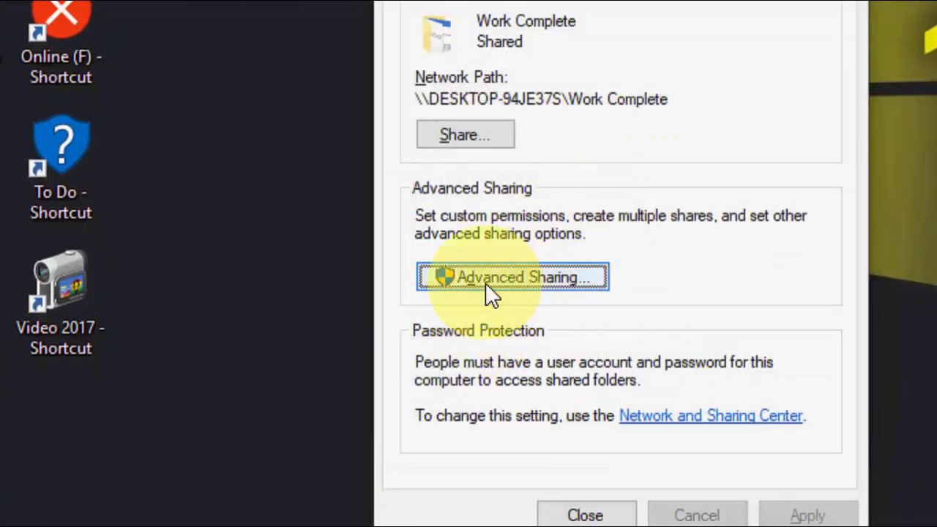
left_click(512, 277)
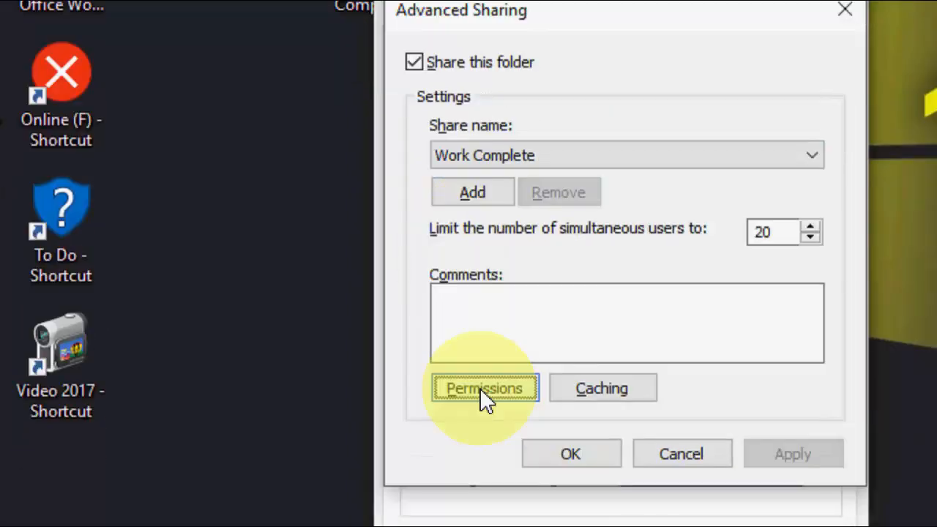
left_click(483, 388)
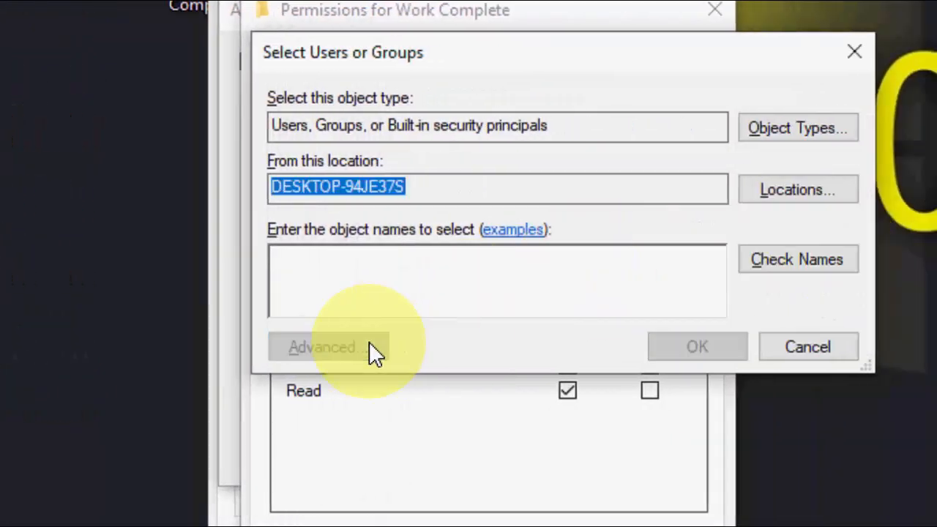
left_click(322, 346)
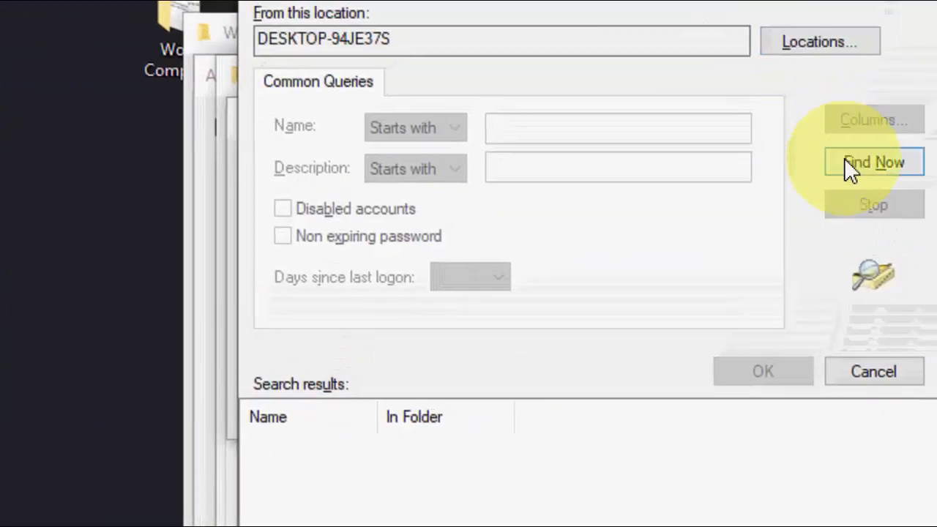
left_click(872, 161)
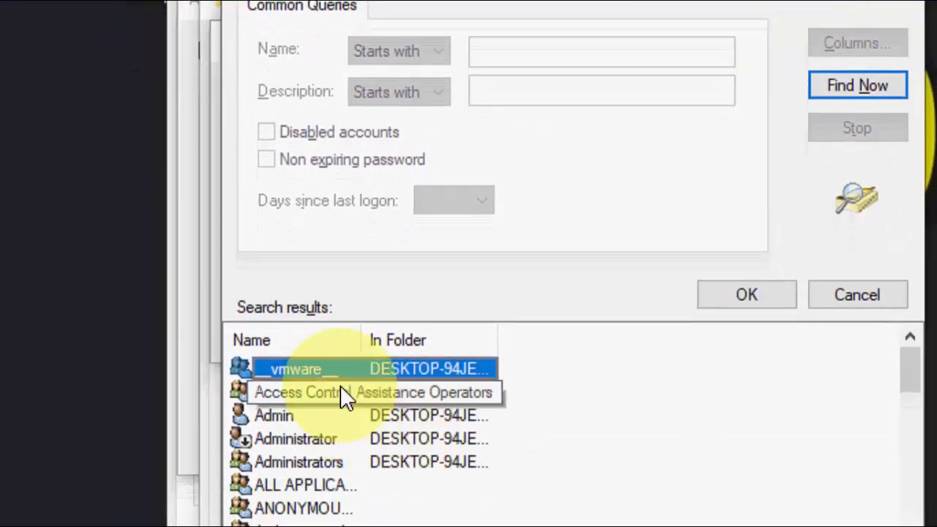
scroll("down", 3)
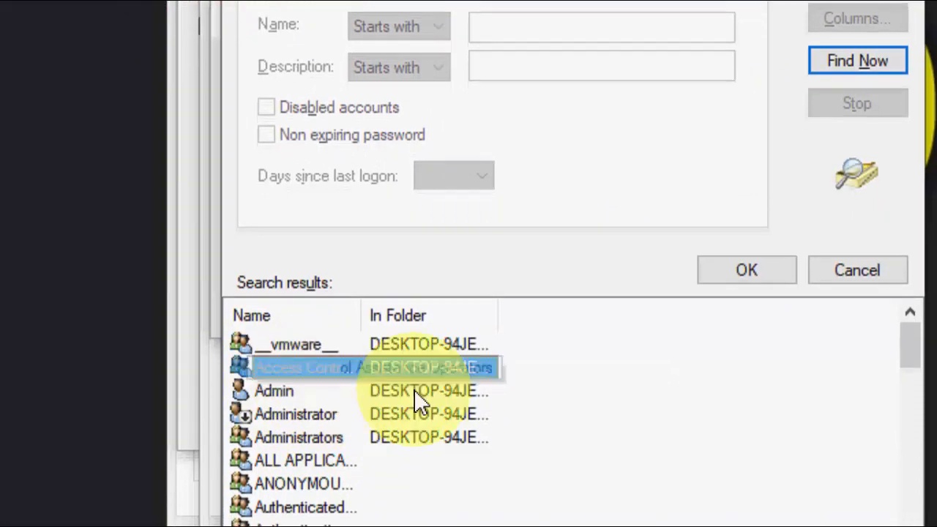
left_click(747, 269)
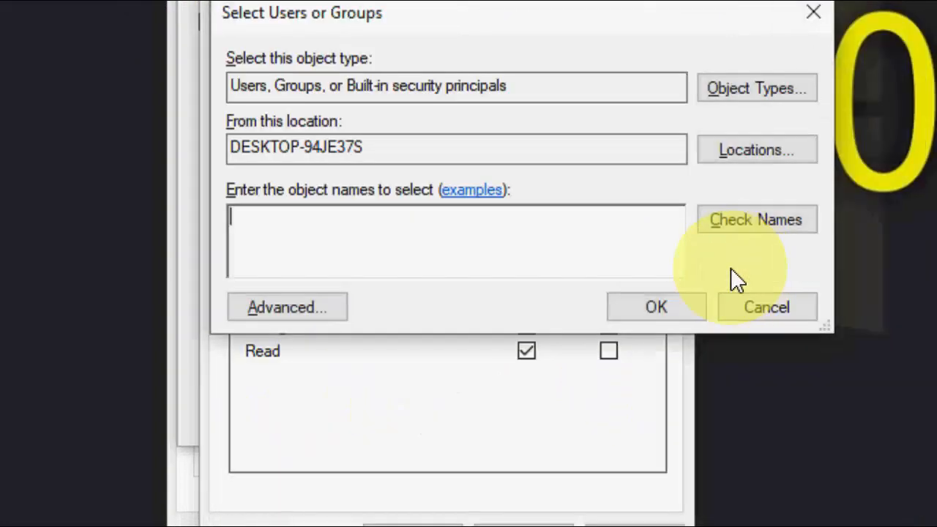
left_click(766, 307)
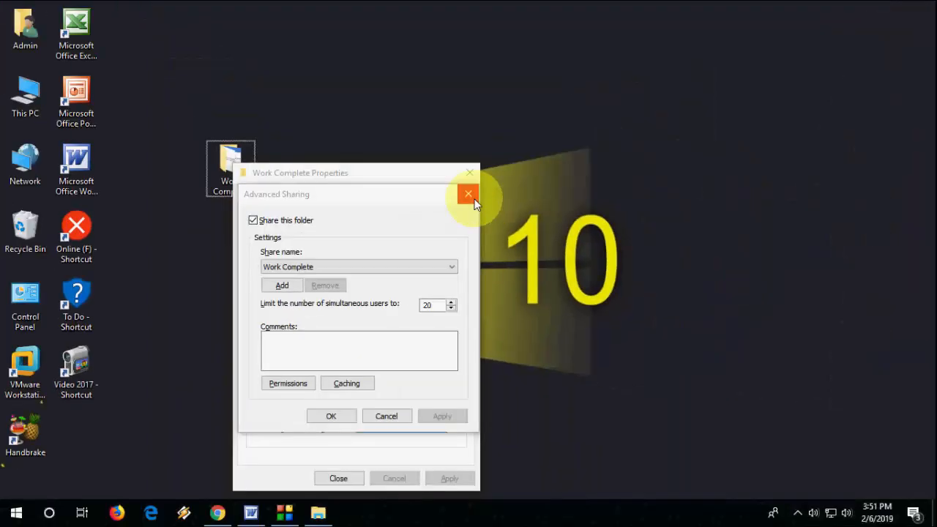
Close the sharing dialogs and reach Network & Internet status with Change your network settings visible.
left_click(468, 194)
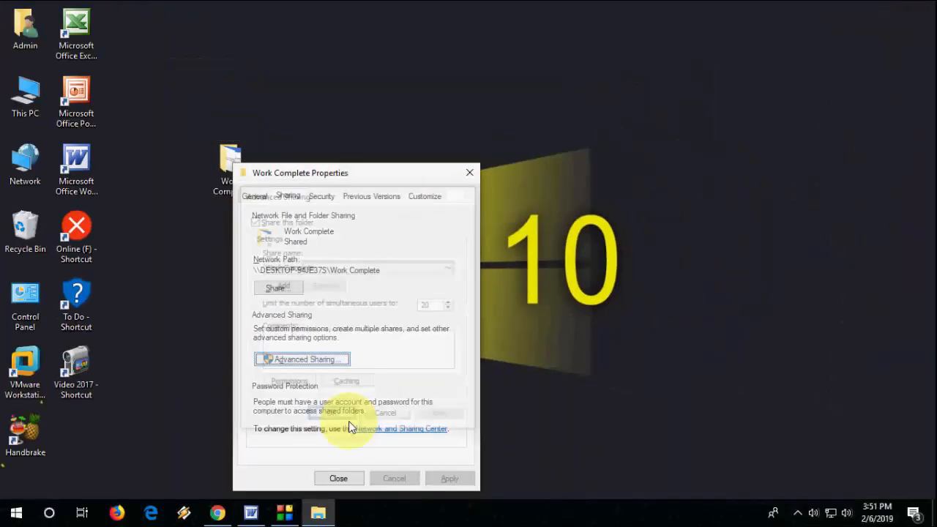
left_click(339, 477)
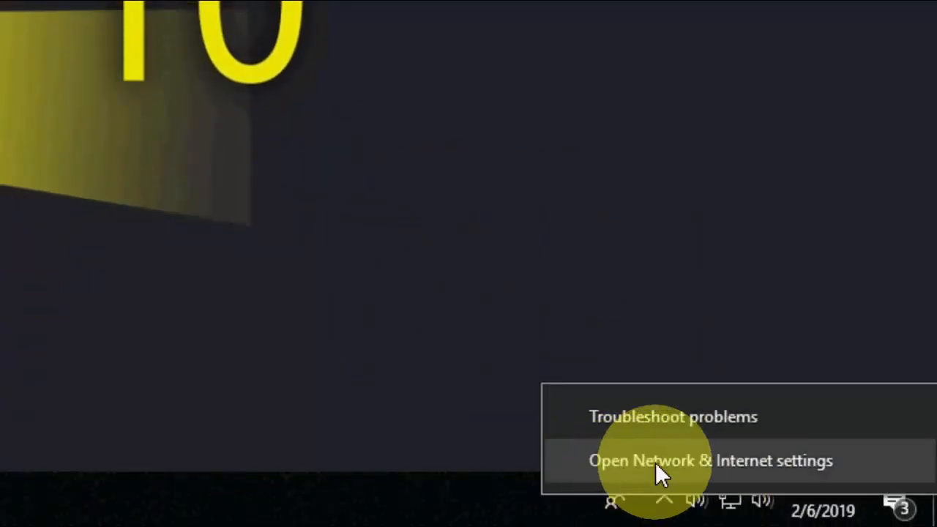
left_click(710, 460)
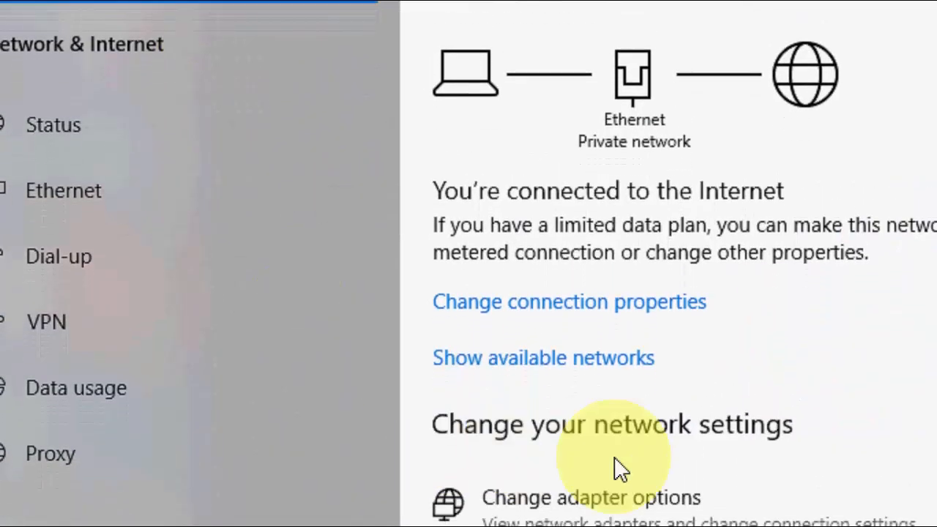
scroll("down", 3)
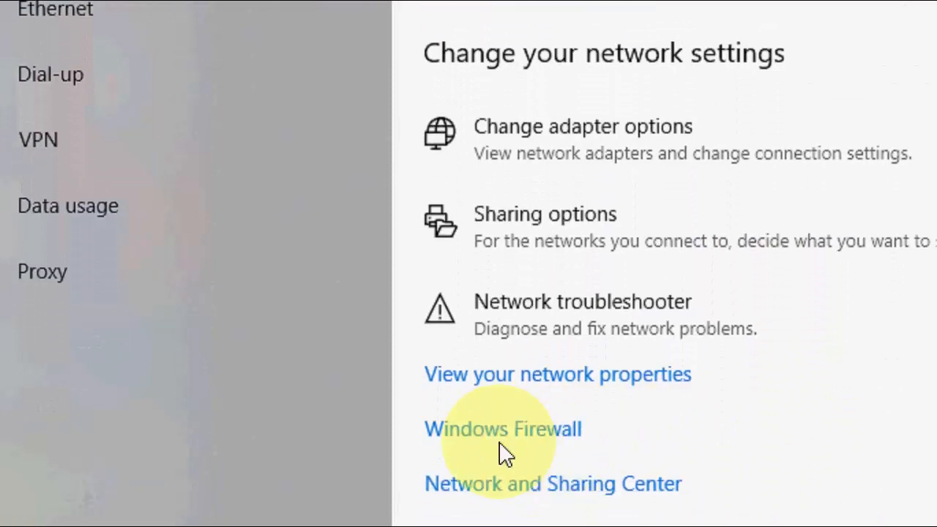
left_click(503, 429)
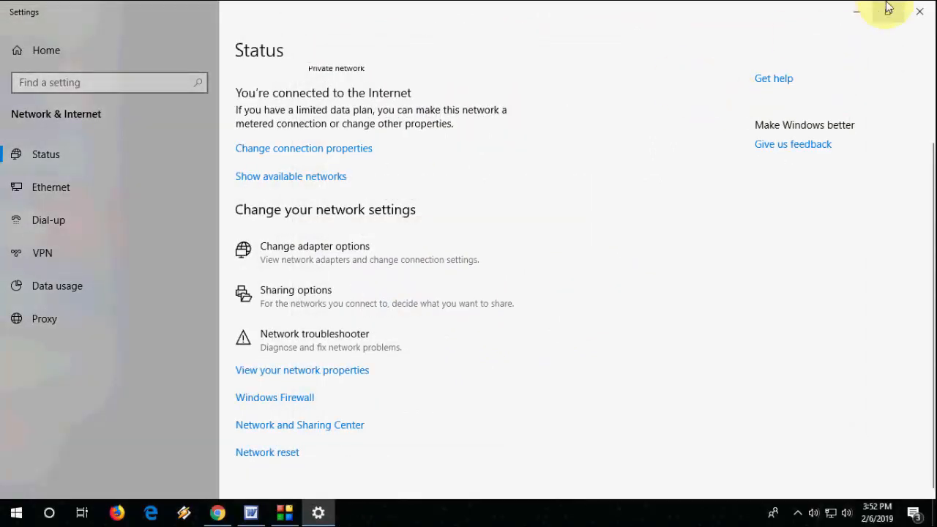
Reach the Advanced sharing settings listing Private, Guest or Public and All Networks profiles.
left_click(920, 12)
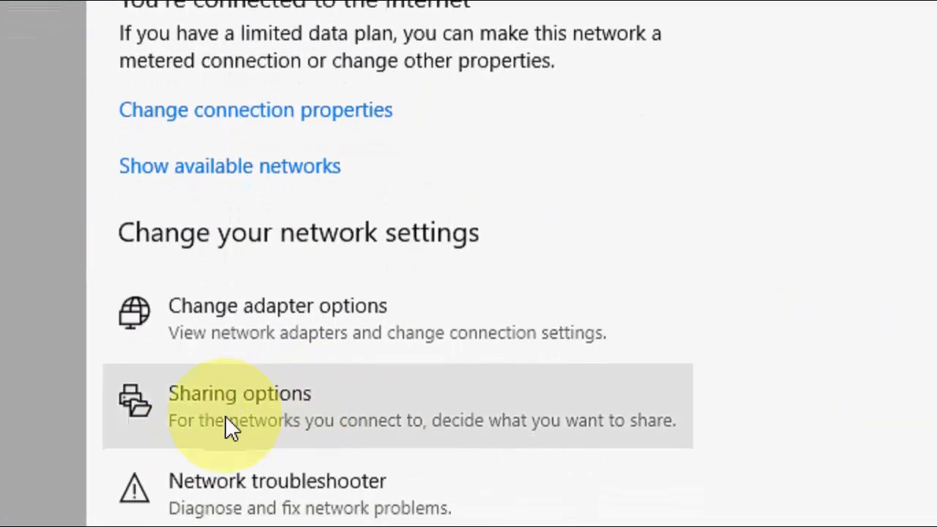
left_click(239, 393)
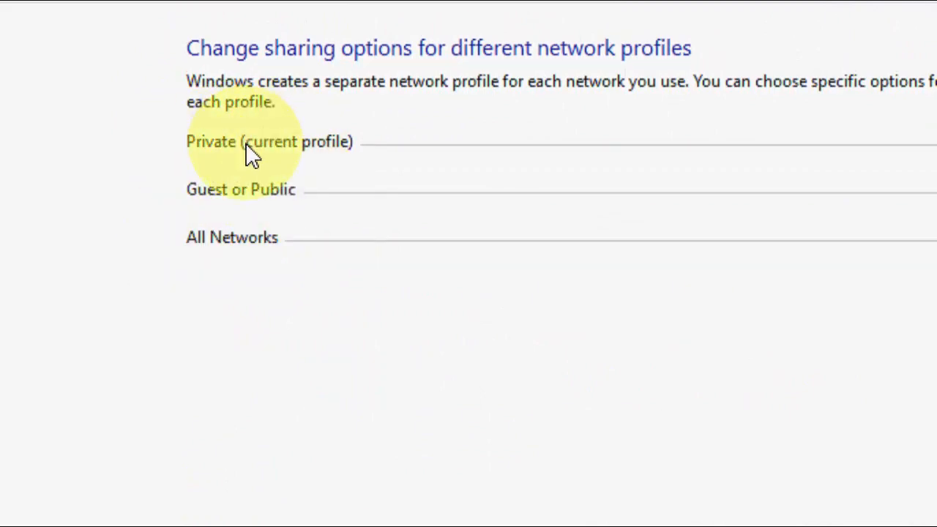
Under All Networks, turn on sharing so anyone with network access can read and write Public folders.
left_click(269, 140)
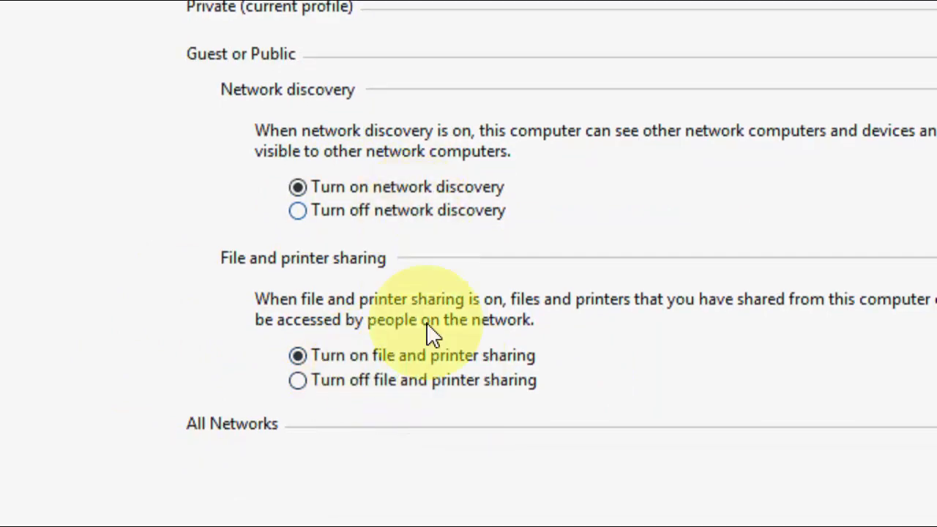
scroll("down", 3)
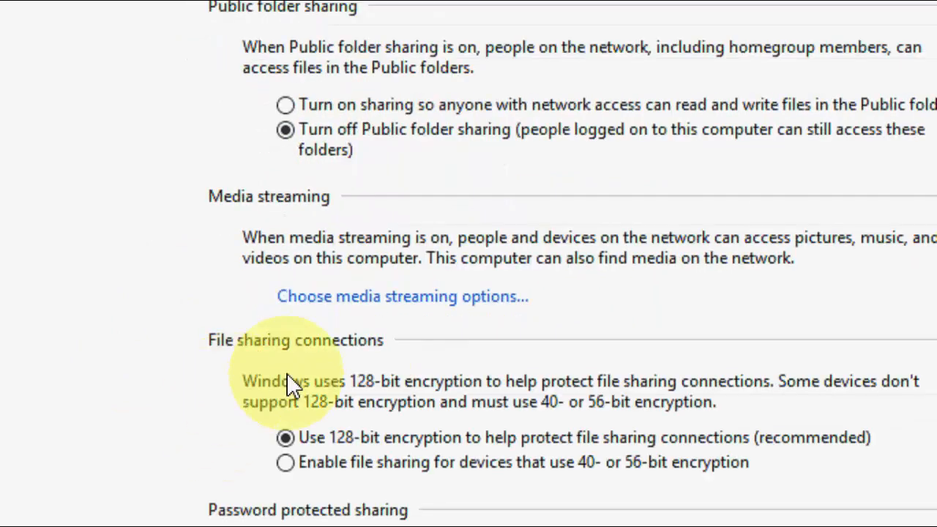
scroll("down", 3)
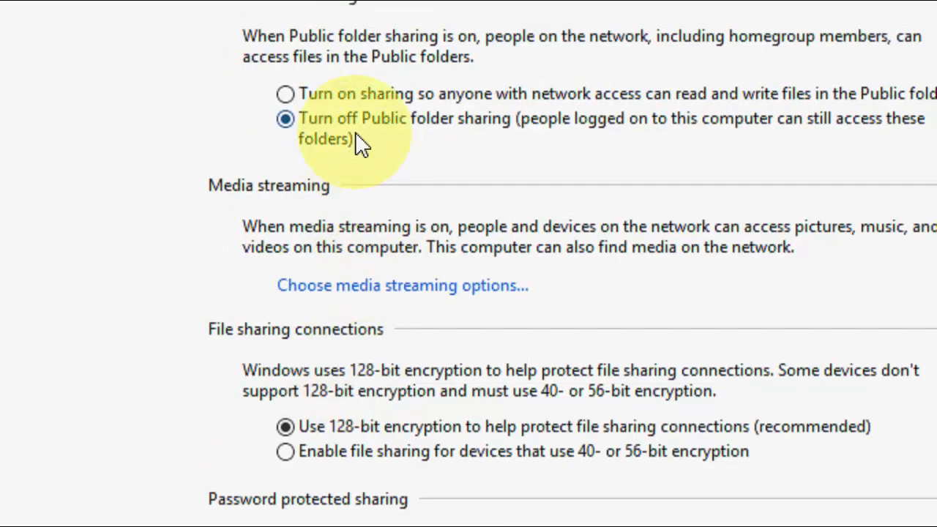
scroll("down", 3)
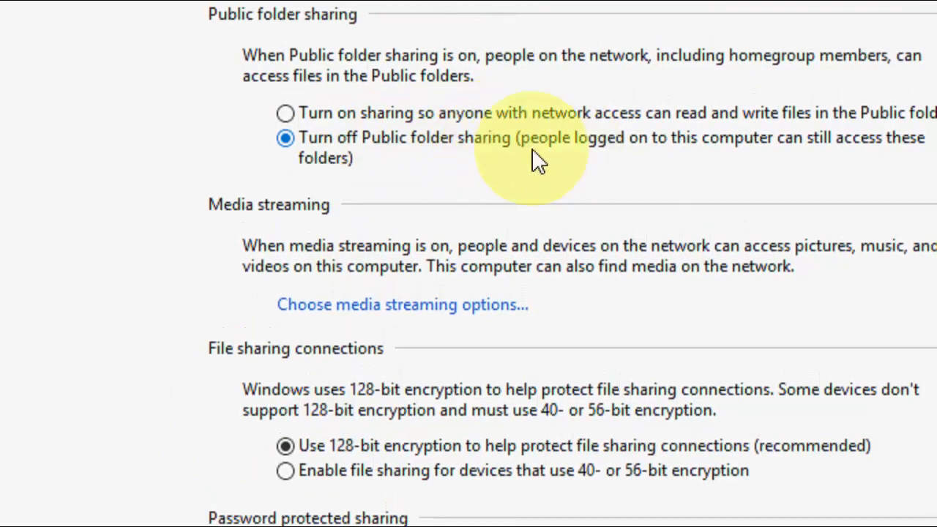
left_click(284, 138)
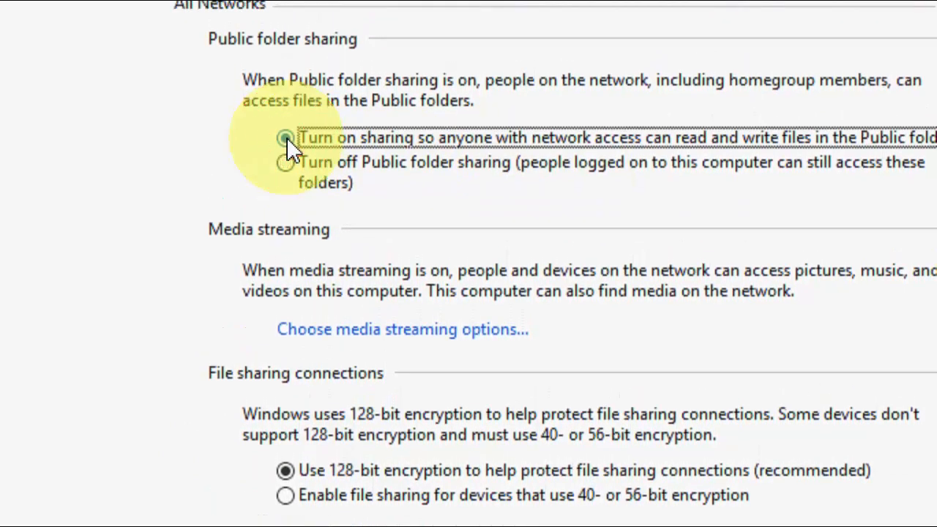
left_click(286, 138)
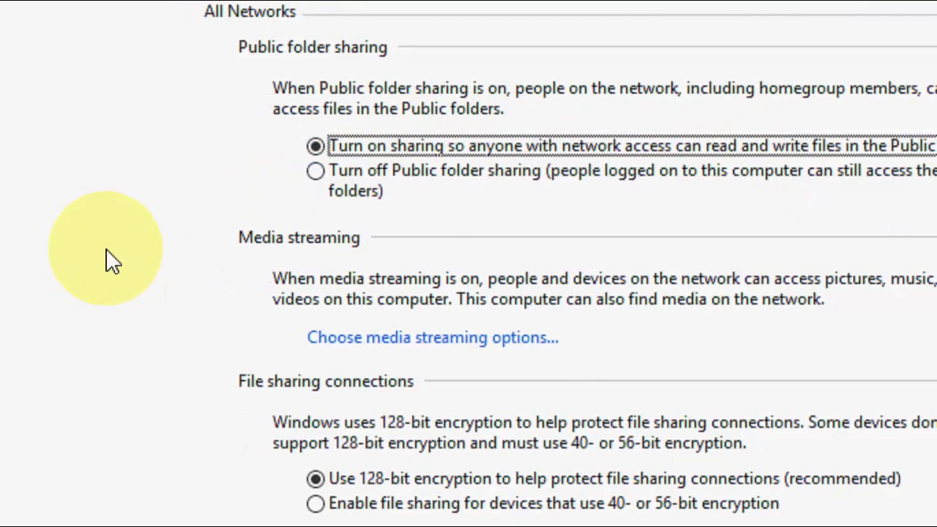
scroll("down", 3)
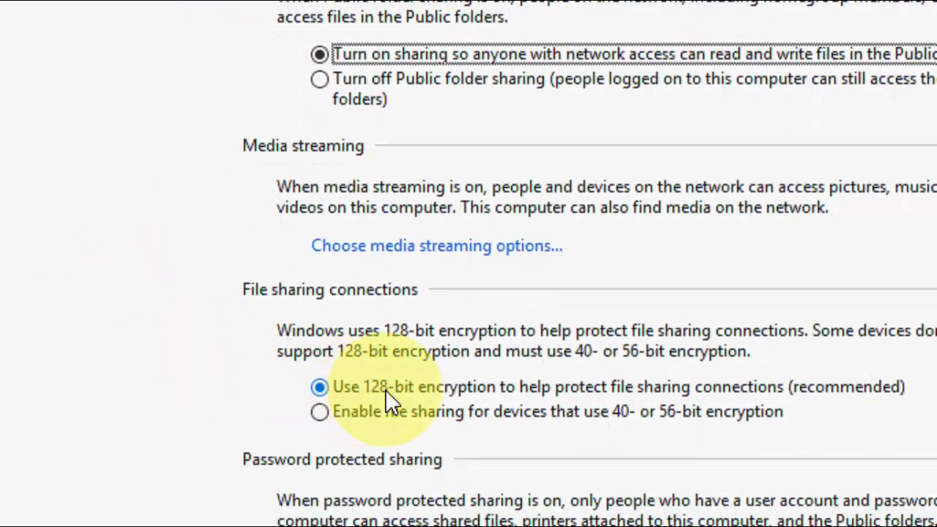
scroll("down", 3)
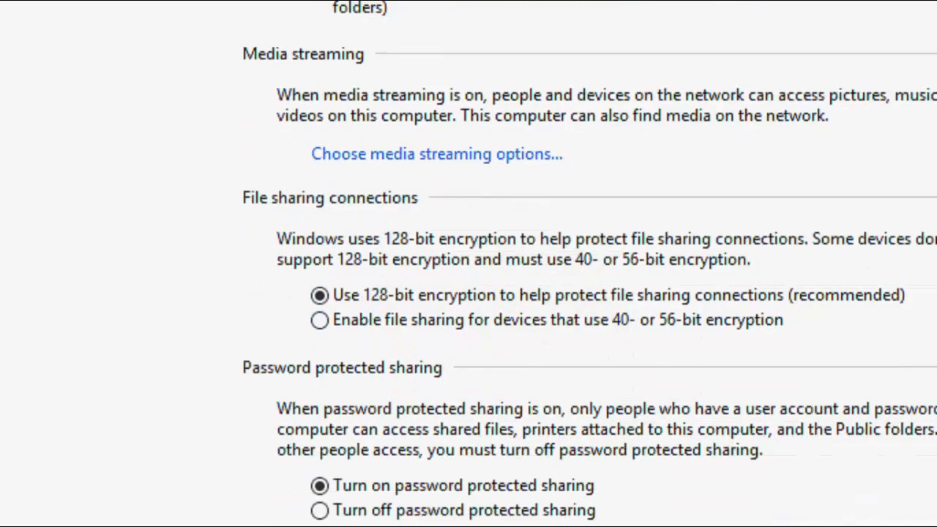
Select Turn off password protected sharing and save the changes.
left_click(320, 399)
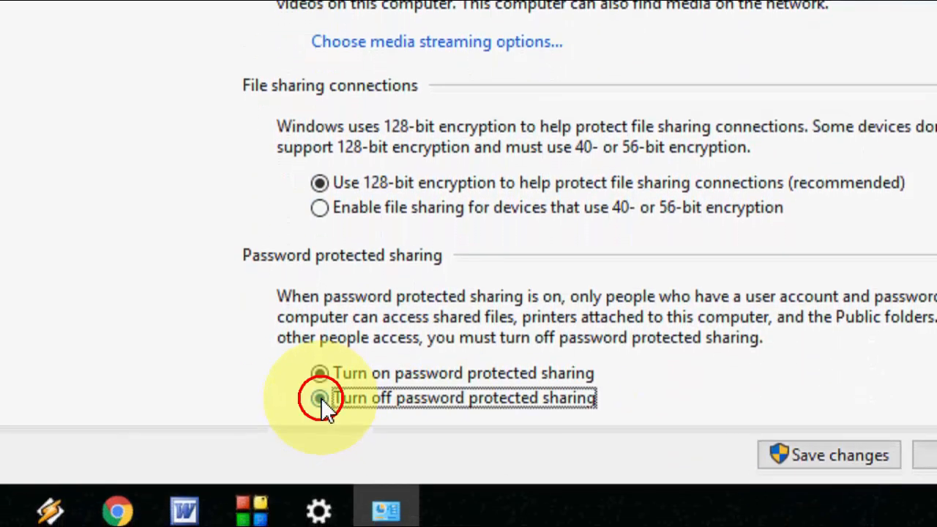
left_click(319, 399)
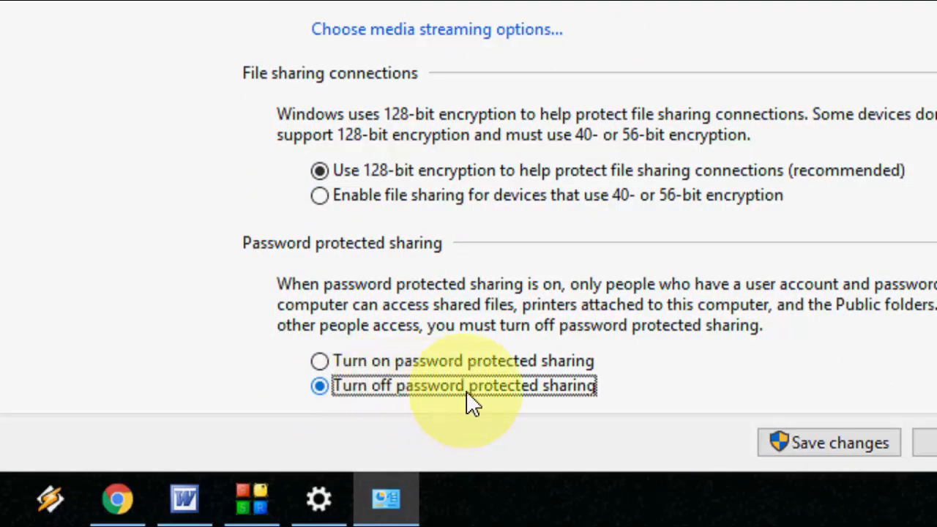
mouse_move(378, 395)
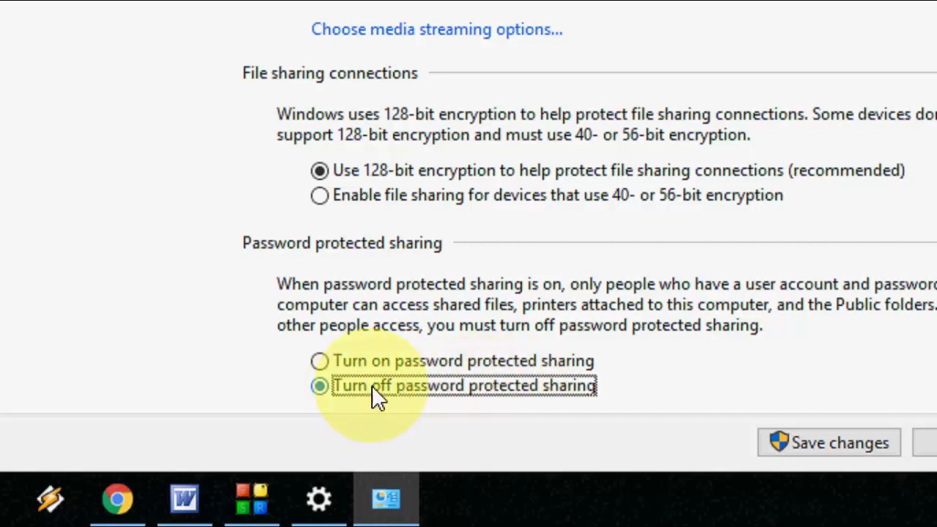
left_click(319, 386)
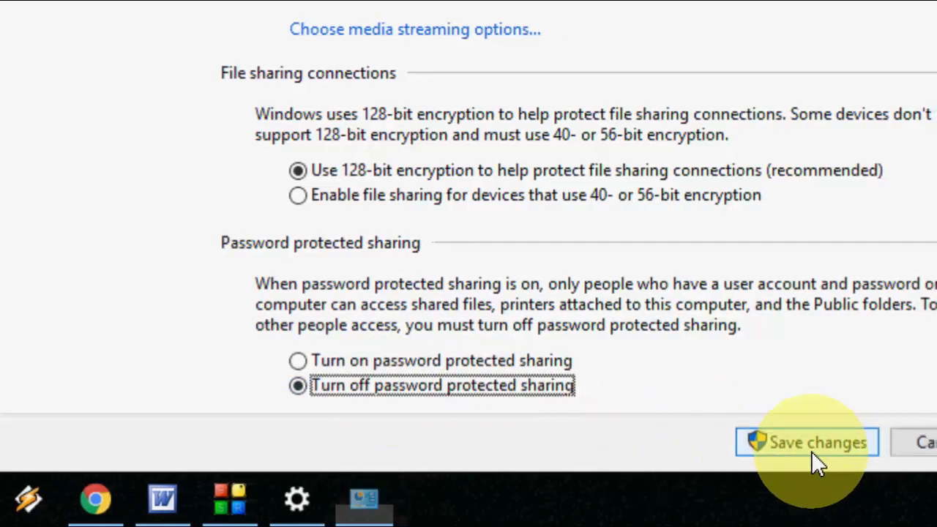
left_click(805, 442)
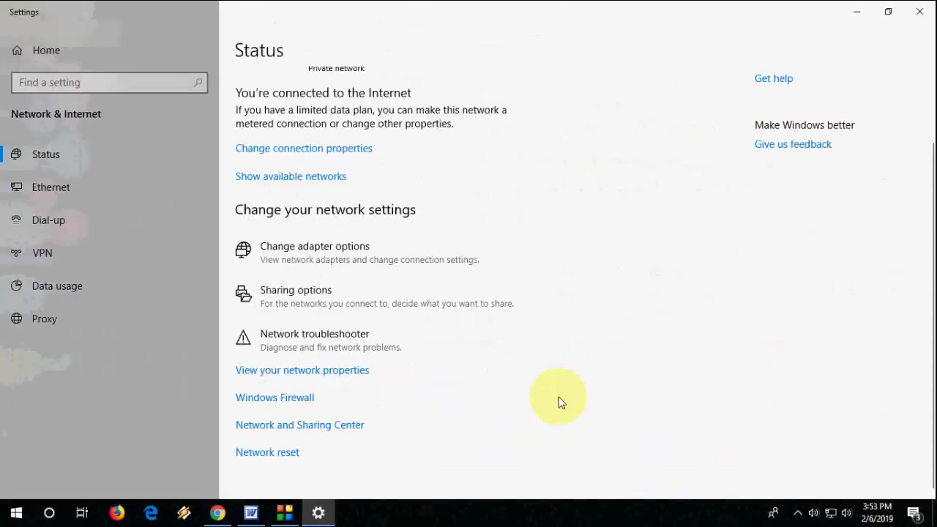